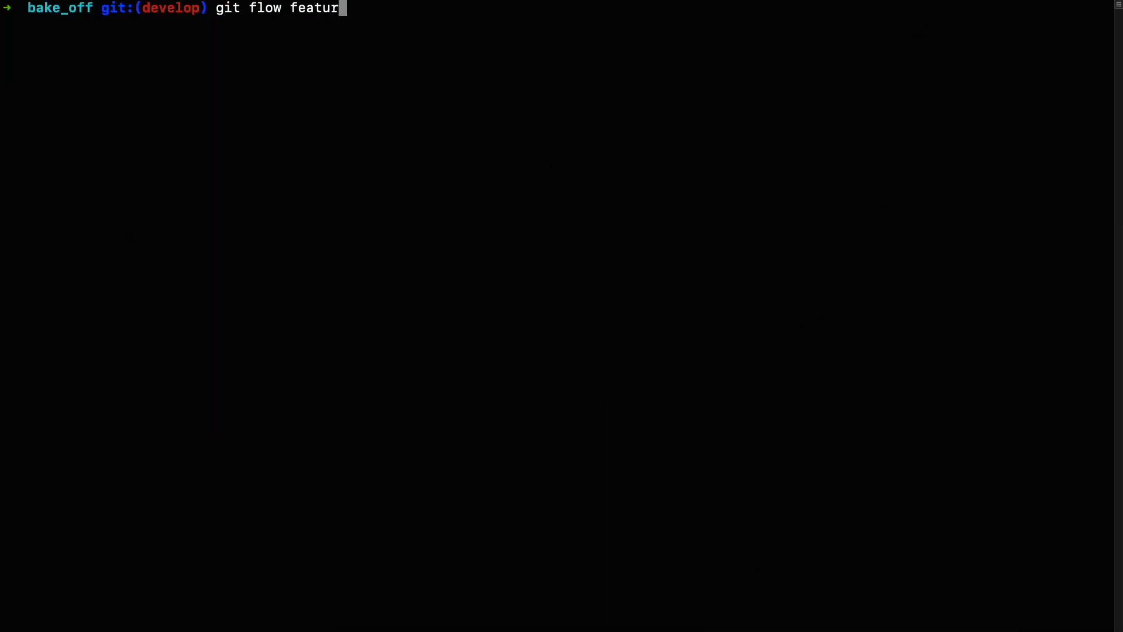
# Start a git-flow feature branch named create_homepage.
pyautogui.write('e start')
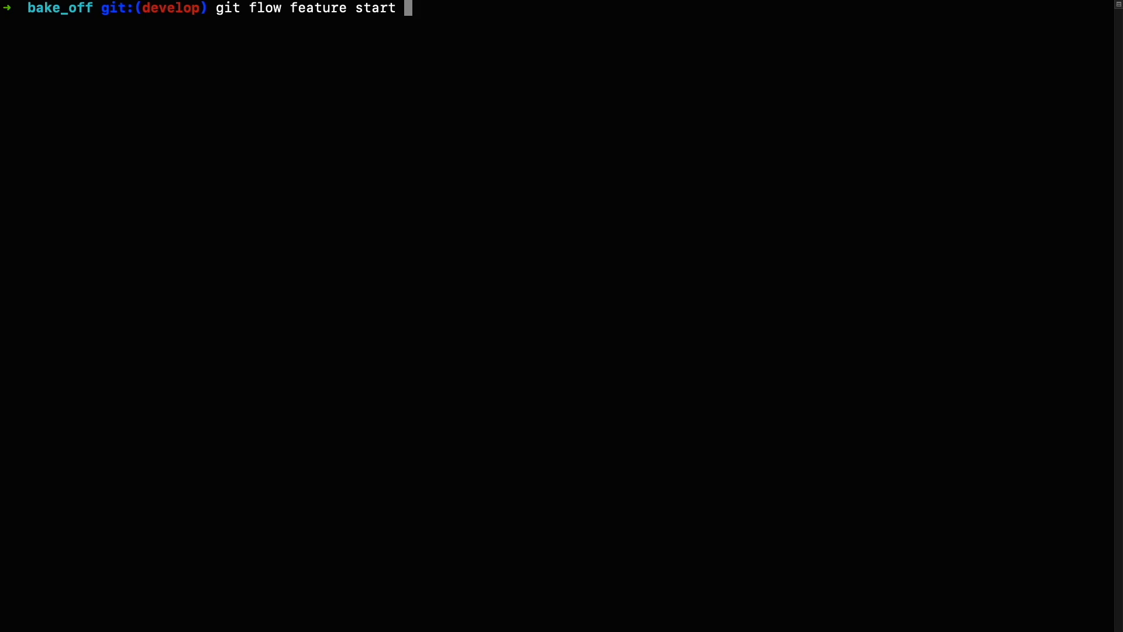
pyautogui.write('create_home')
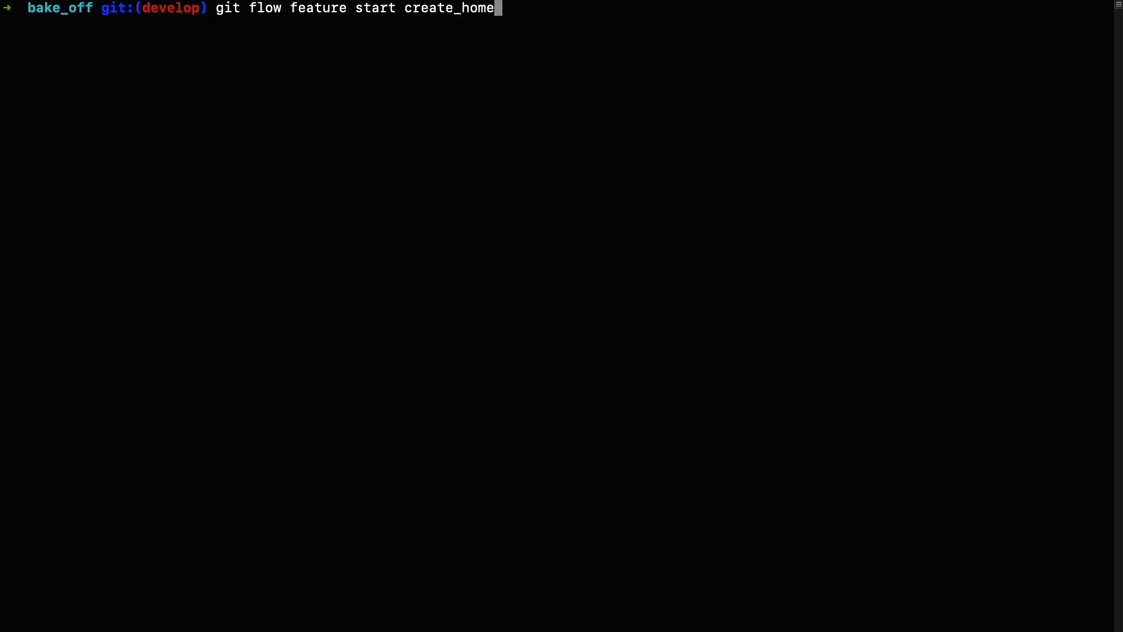
pyautogui.press('Return')
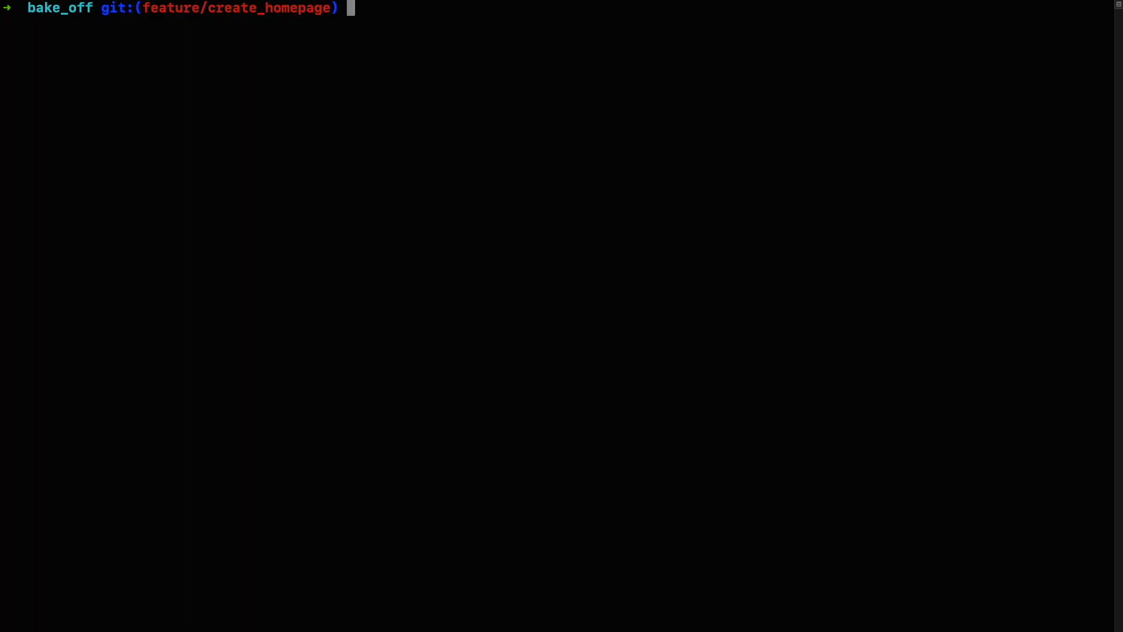
# Generate a Rails home controller with an index action.
pyautogui.write('rails gene')
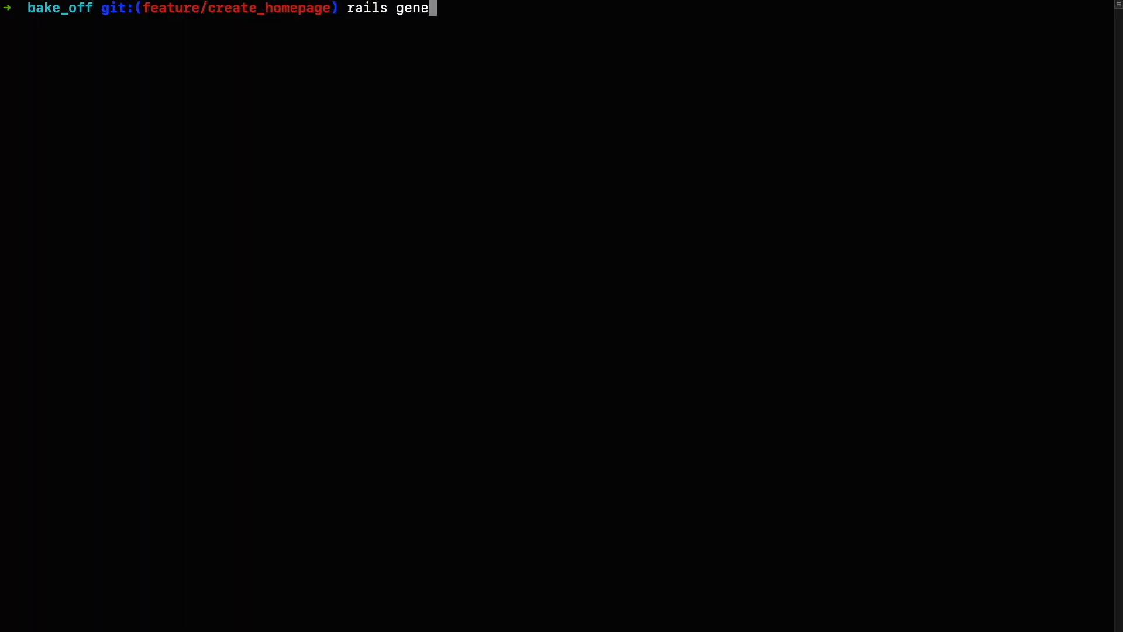
pyautogui.write('rate controller')
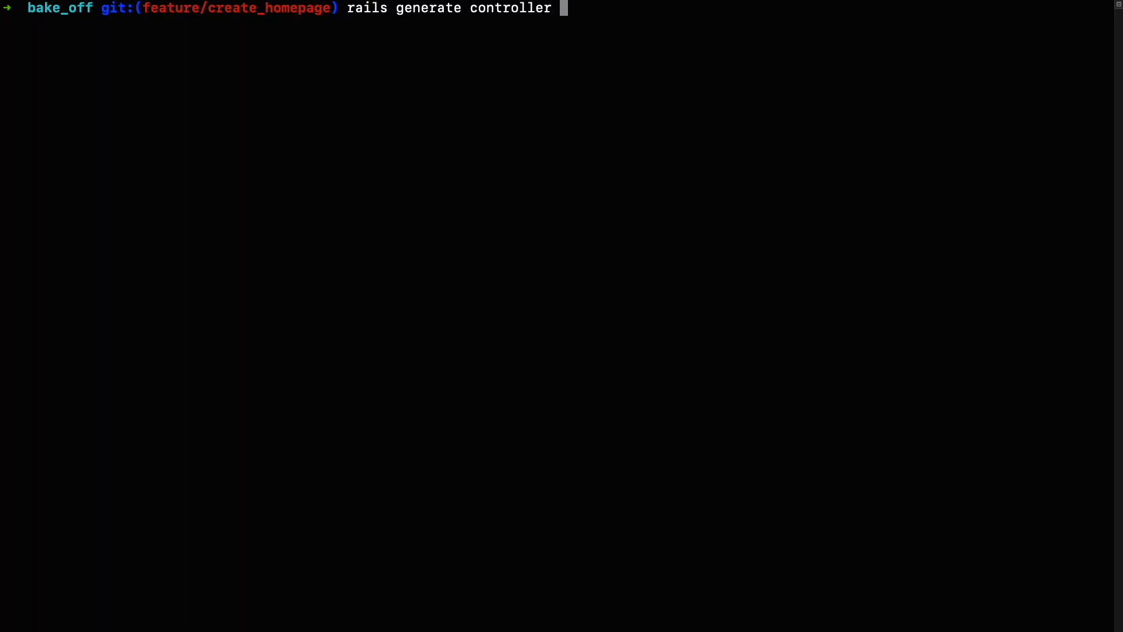
pyautogui.write('home in')
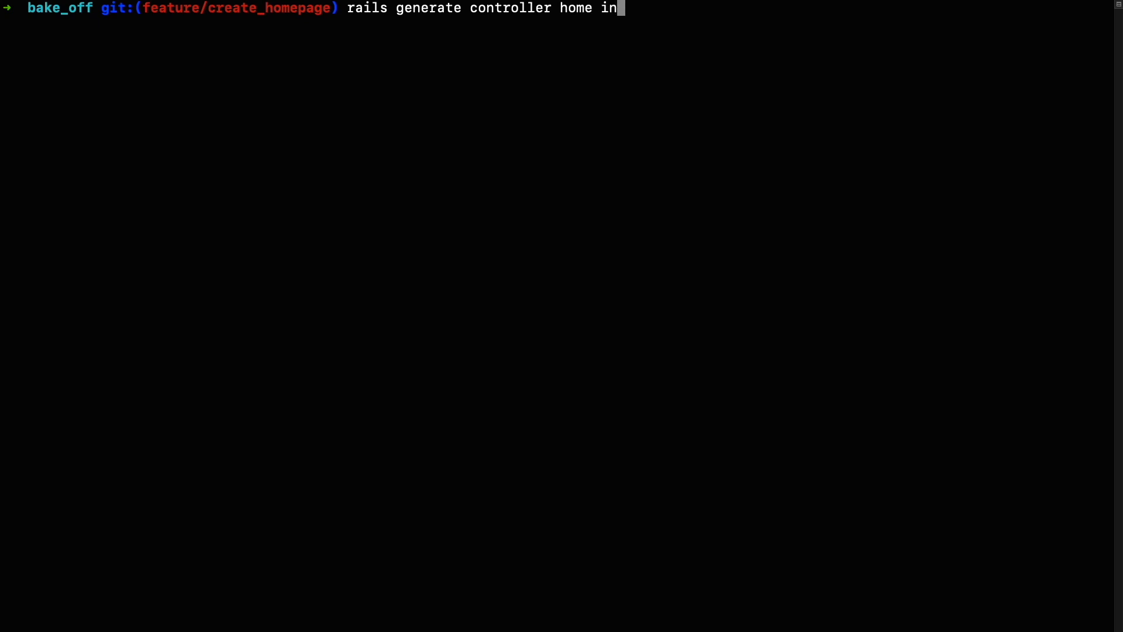
pyautogui.write('dex')
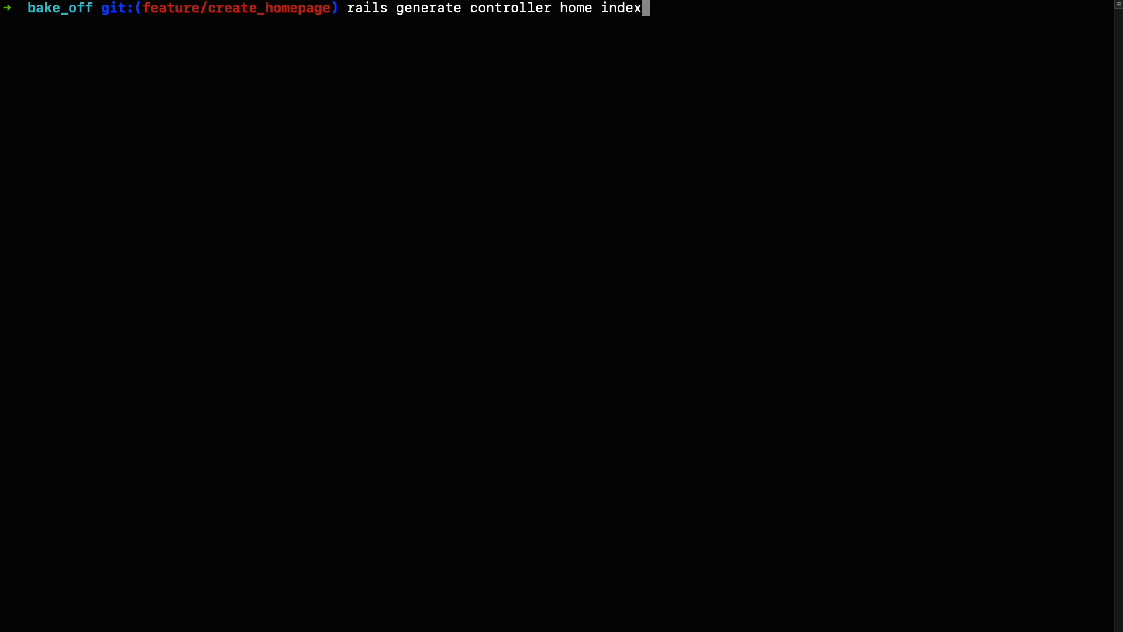
pyautogui.press('Return')
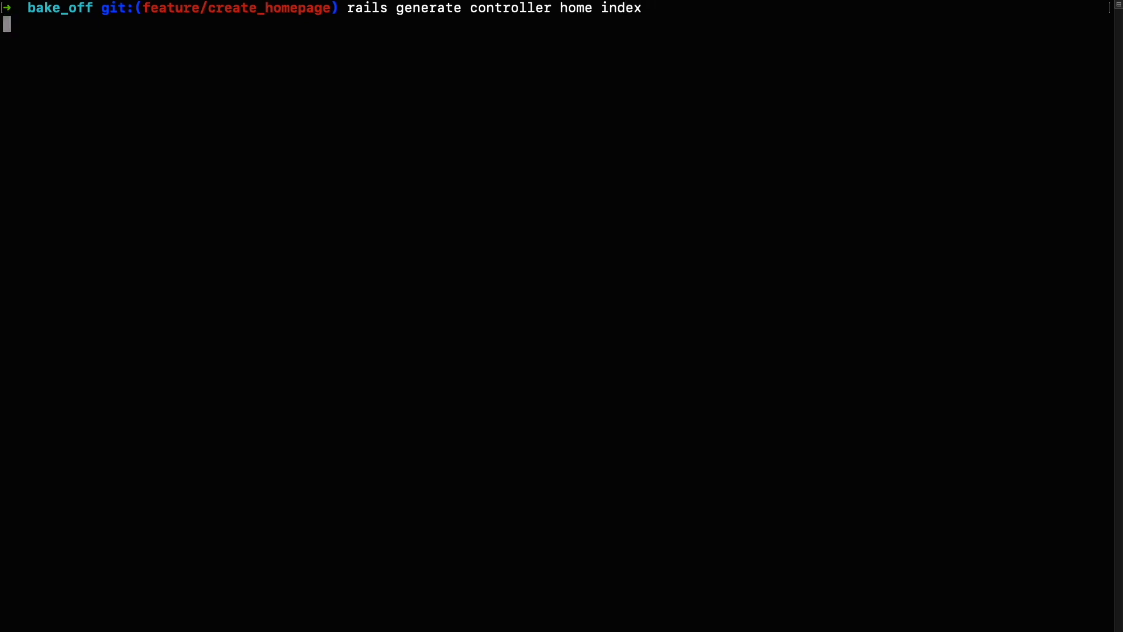
pyautogui.press('Return')
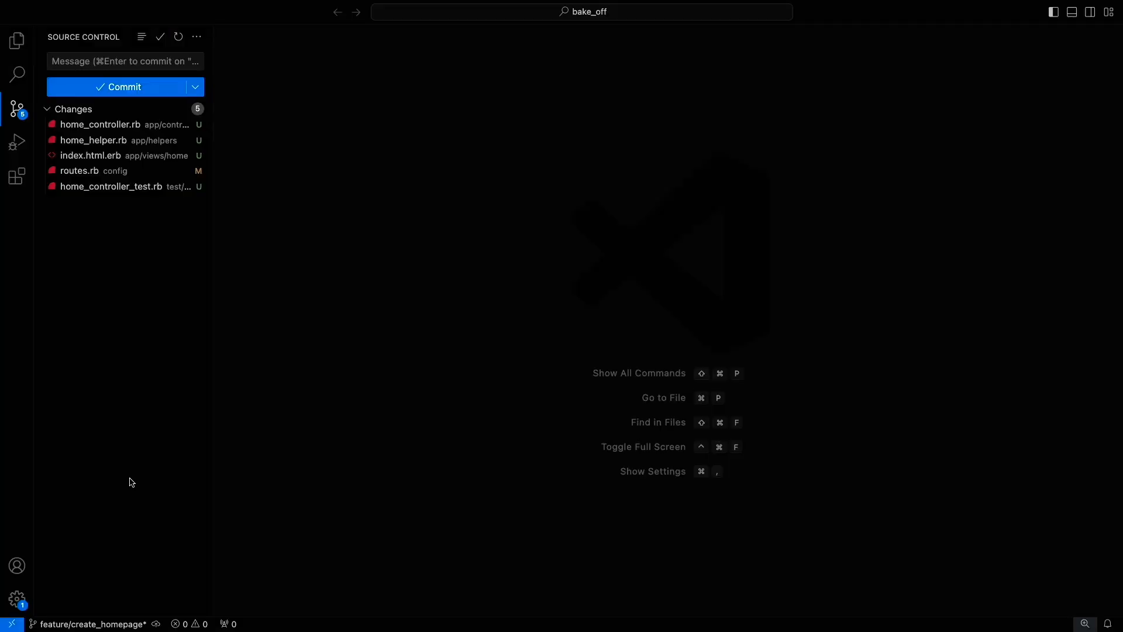
# Review diffs of home_controller.rb, home_helper.rb, index.html.erb, routes.rb and the controller test.
pyautogui.click(100, 124)
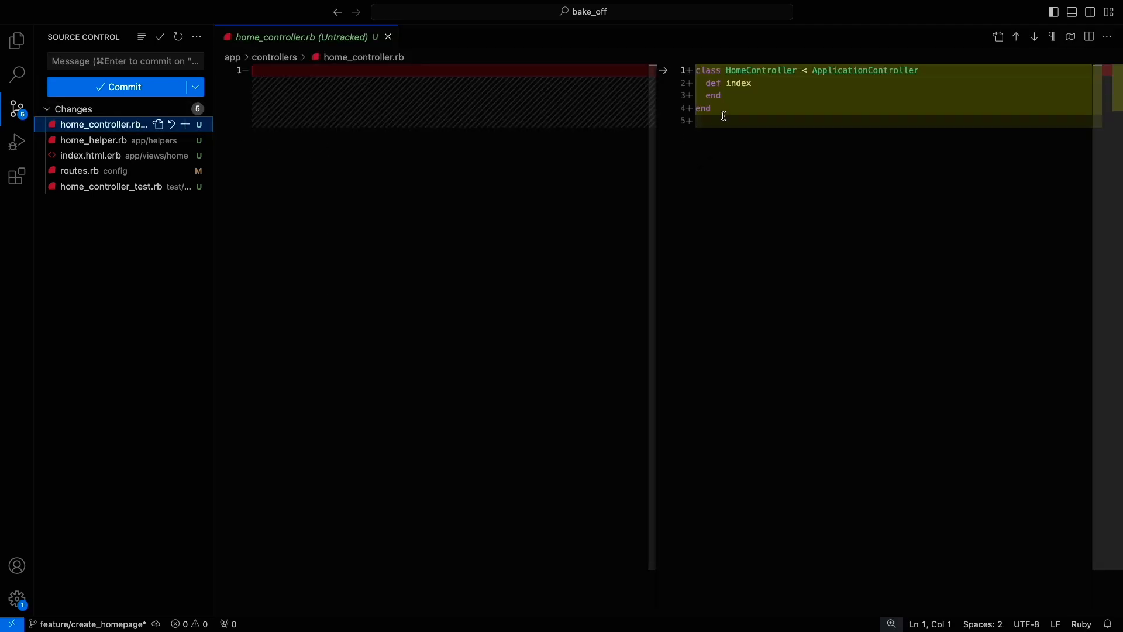
pyautogui.click(94, 139)
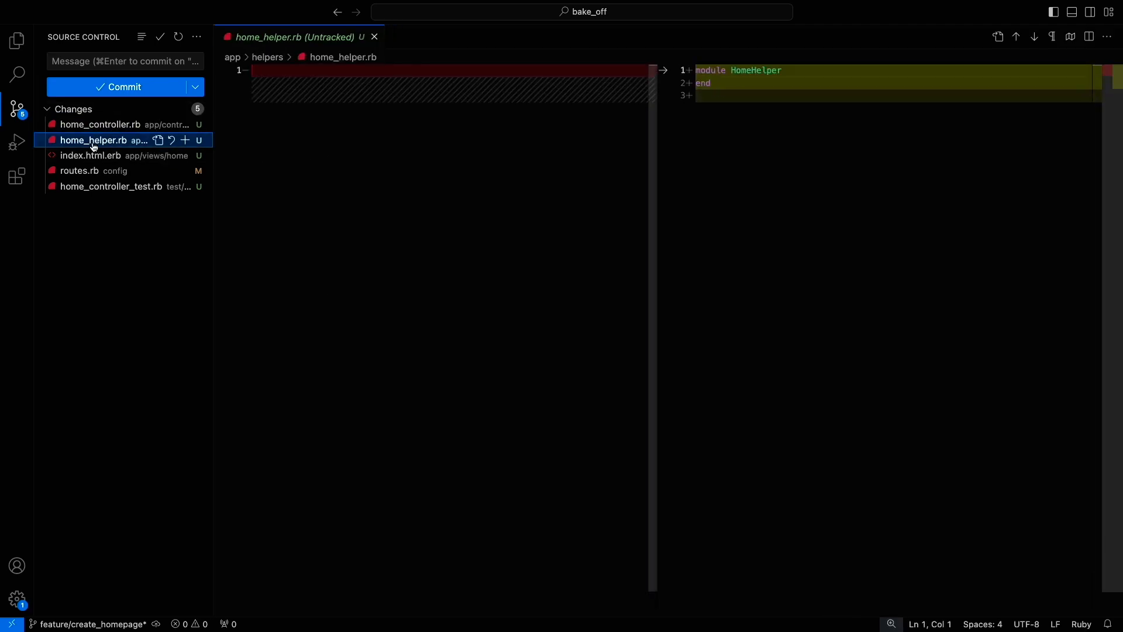
pyautogui.click(91, 156)
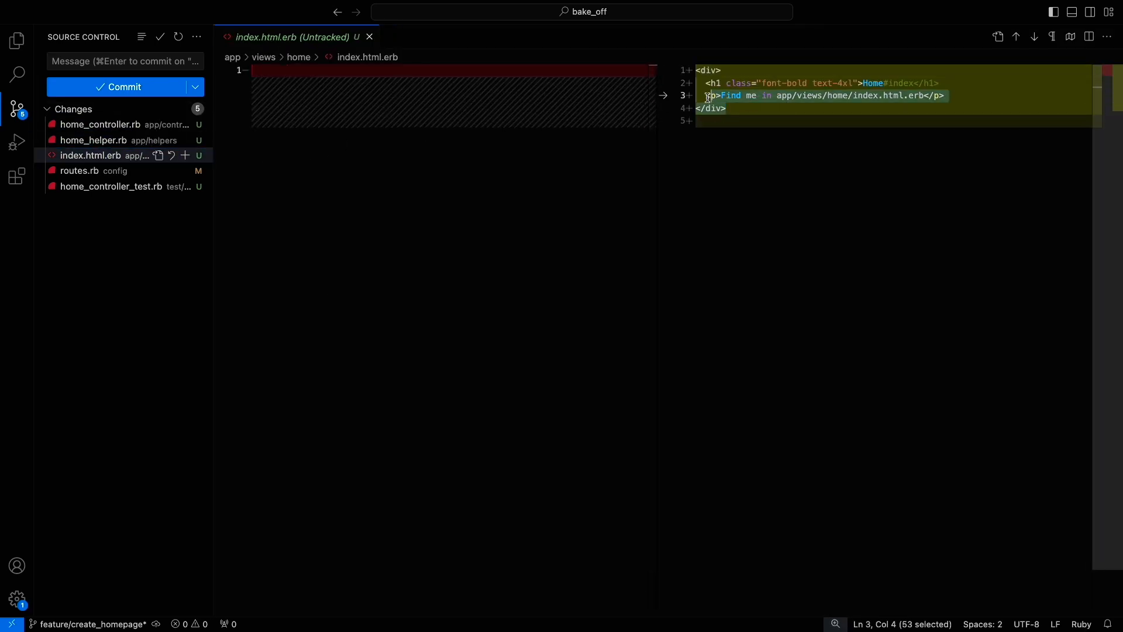
pyautogui.click(78, 171)
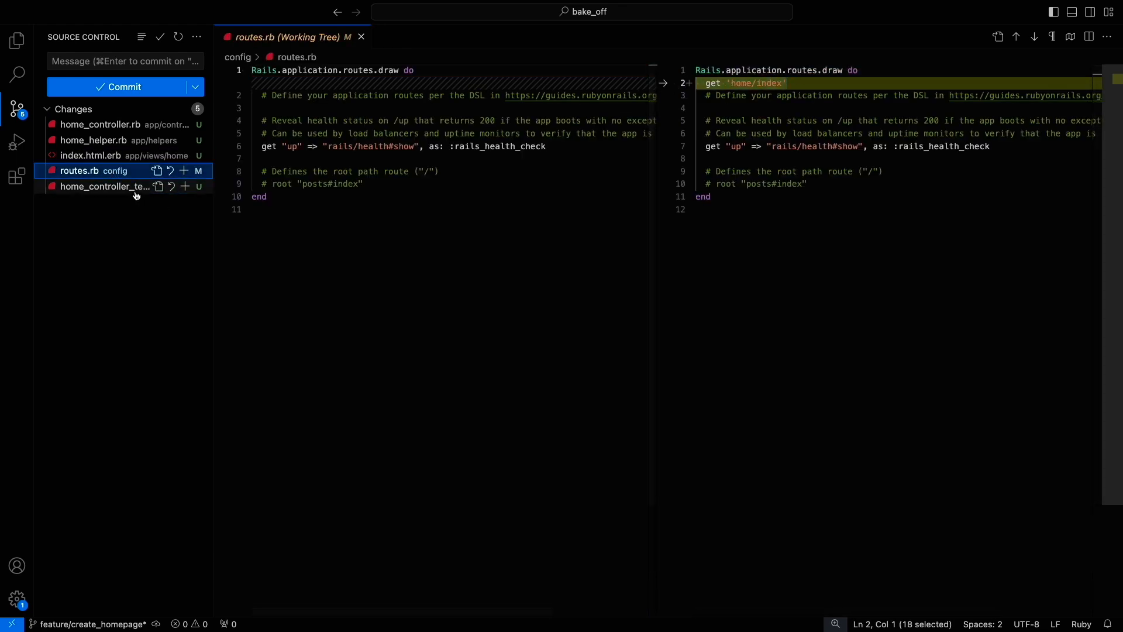
pyautogui.click(105, 186)
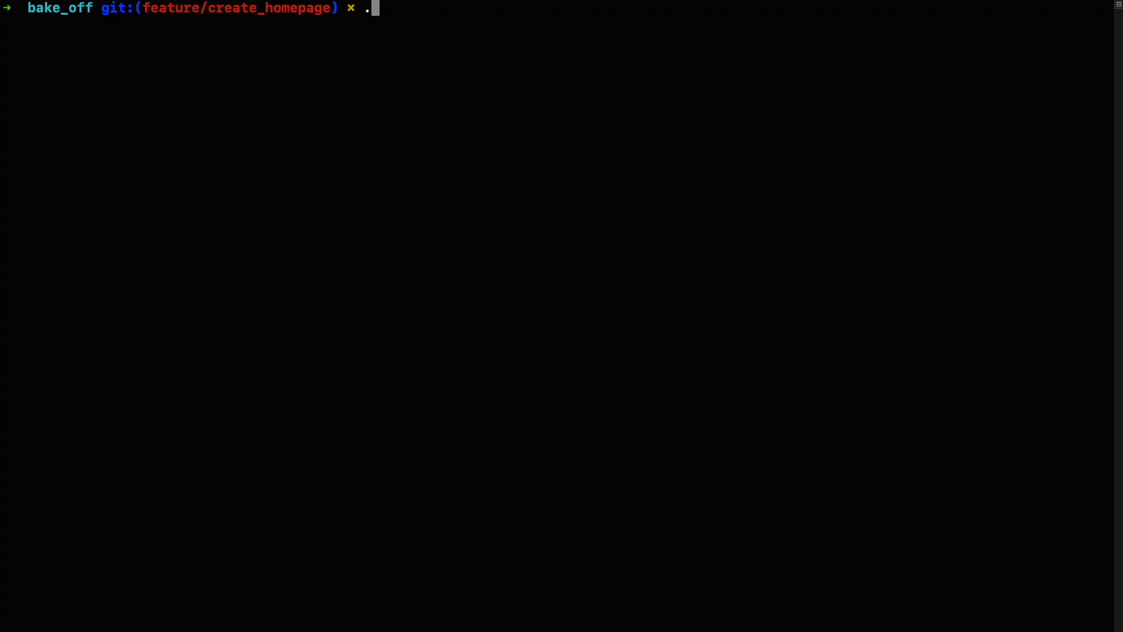
# Run ./bin/dev, try localhost:3000 in Chrome, then open routes.rb at the home/index route.
pyautogui.write('/bin/dev')
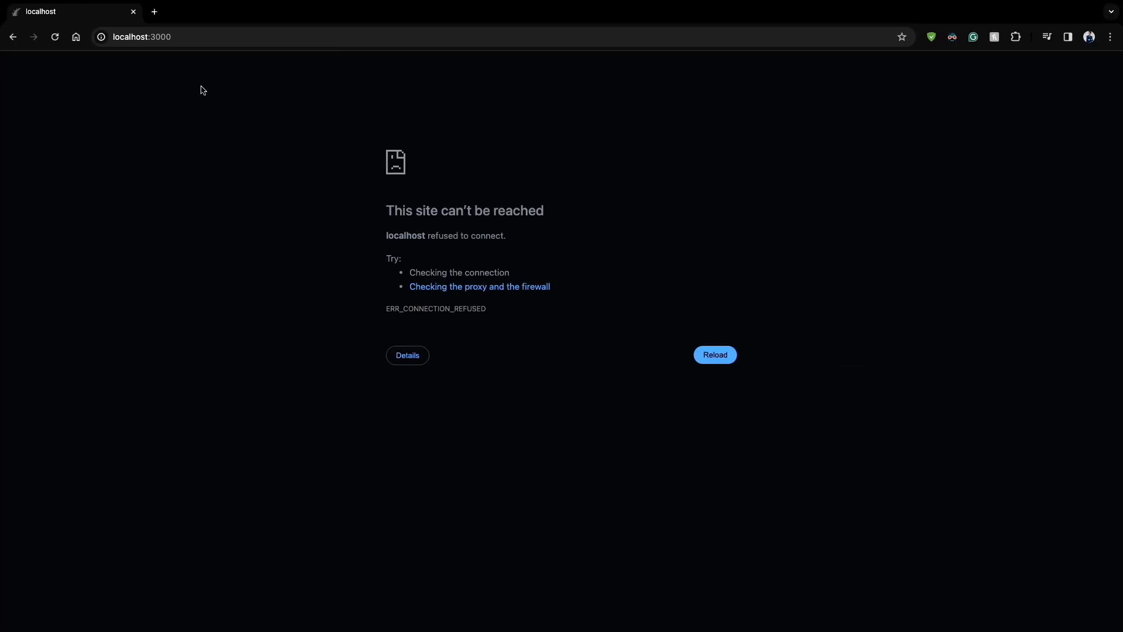
pyautogui.click(713, 355)
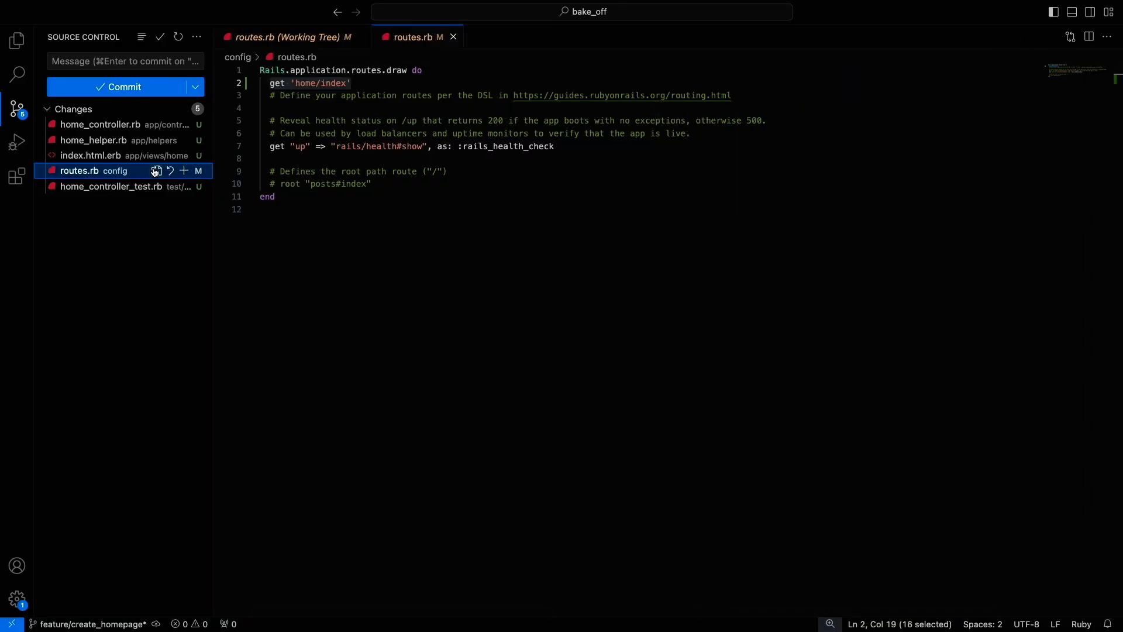
pyautogui.click(353, 83)
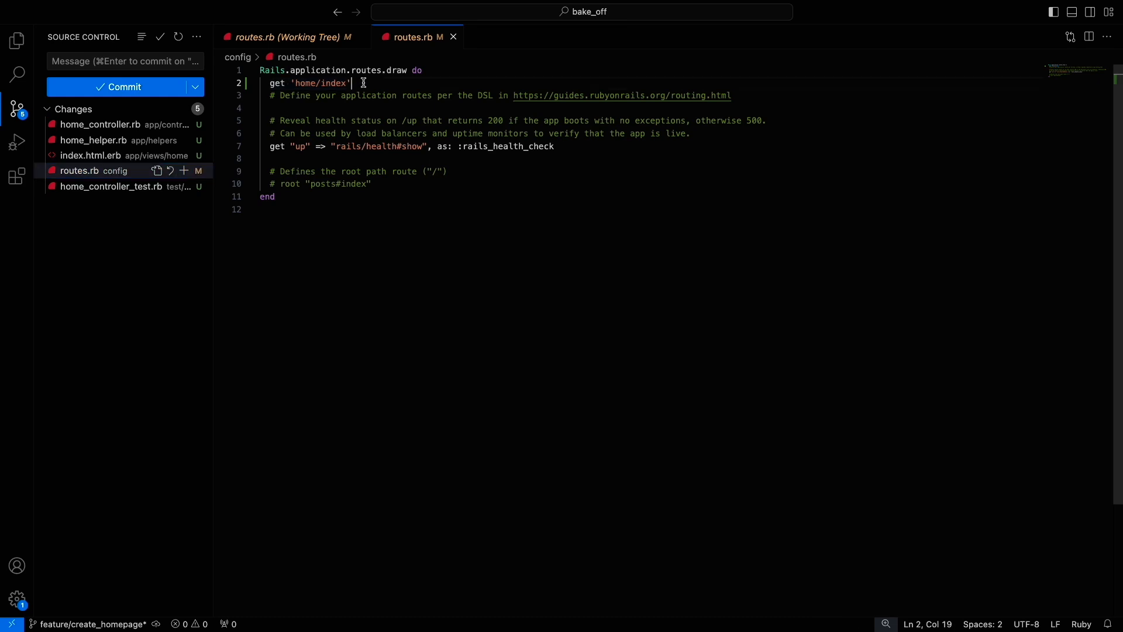